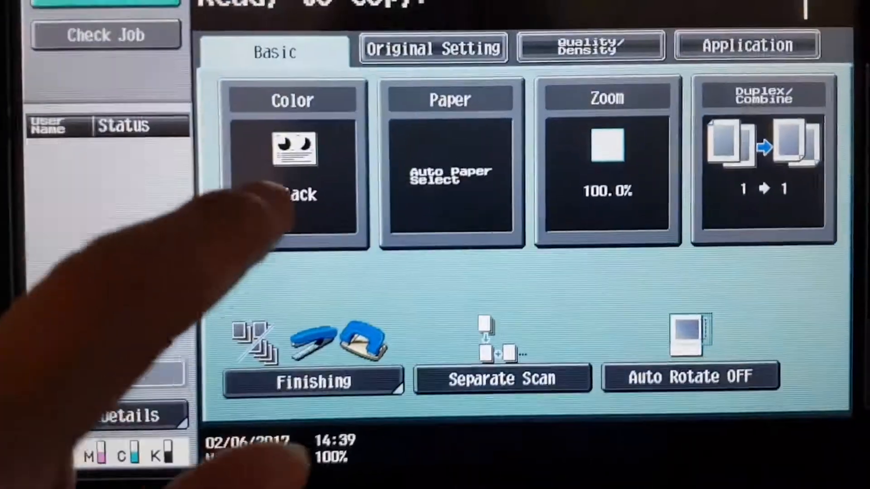
# - Open the Original Size settings, currently set to Auto
pyautogui.click(292, 171)
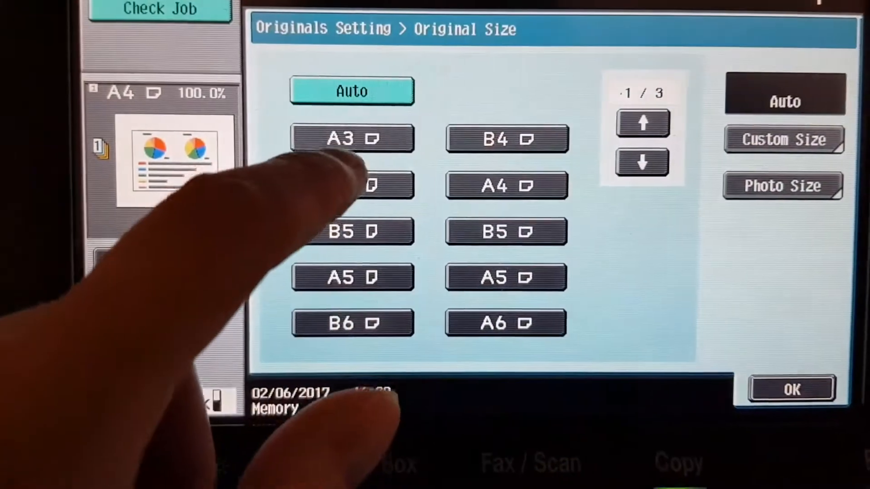
# - Choose the original document size and move on to the Quality/Density settings
pyautogui.click(507, 184)
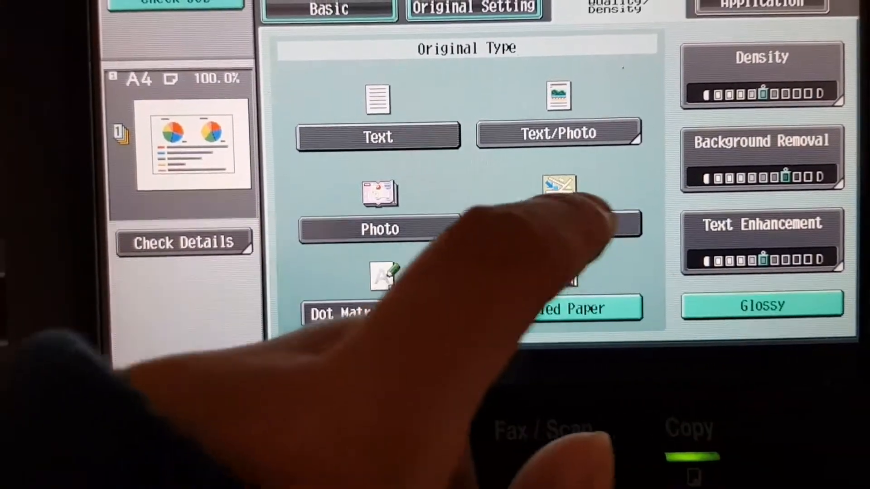
# - Raise text enhancement to +2 with Darker Text and confirm it
pyautogui.click(761, 223)
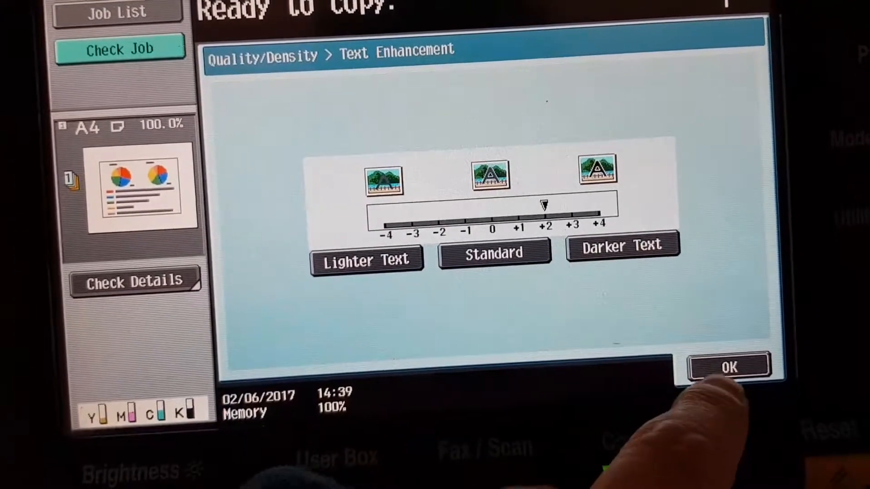
pyautogui.click(726, 367)
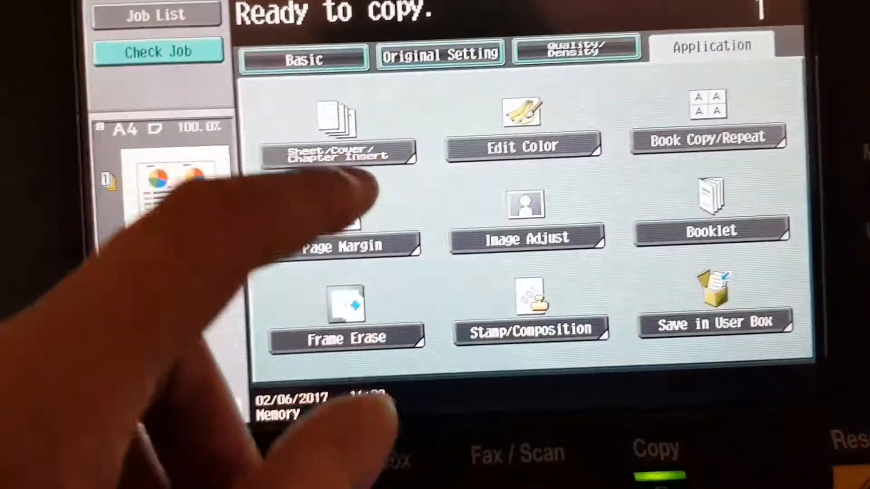
# - Open Edit Color and its Color Adjust sliders
pyautogui.click(523, 147)
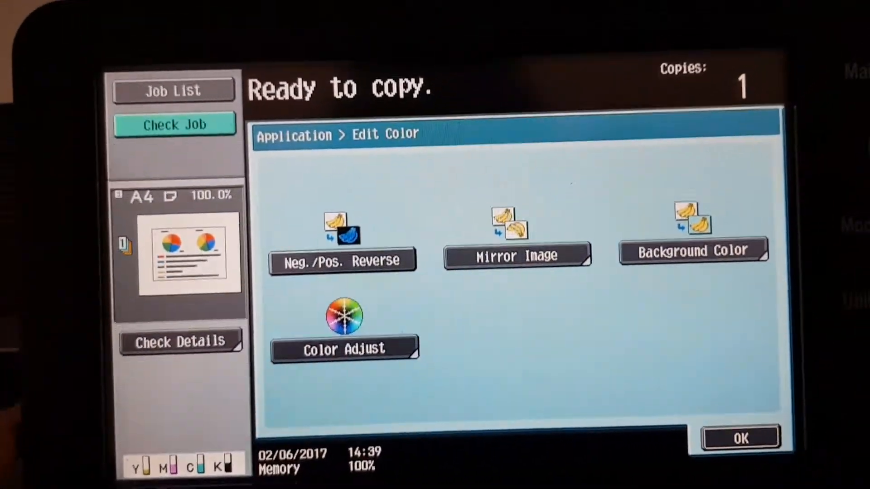
pyautogui.click(344, 348)
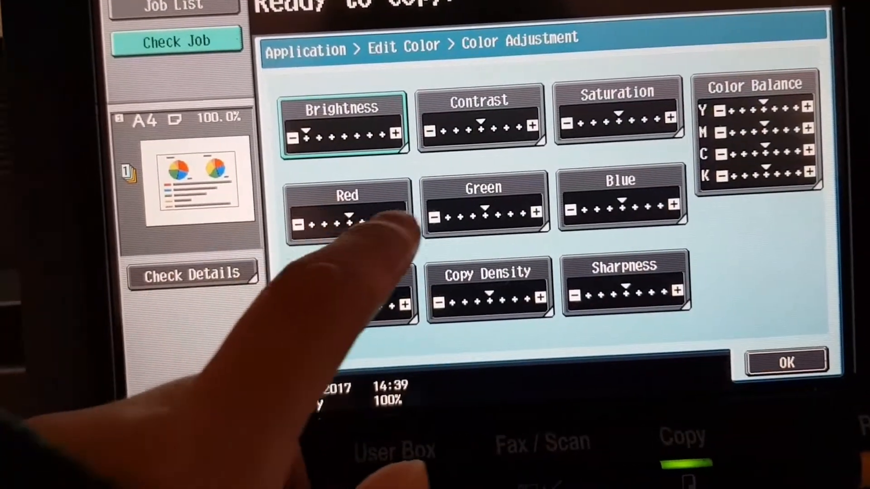
# - Lower brightness, raise contrast to +2, and set the background colour to Red
pyautogui.click(483, 206)
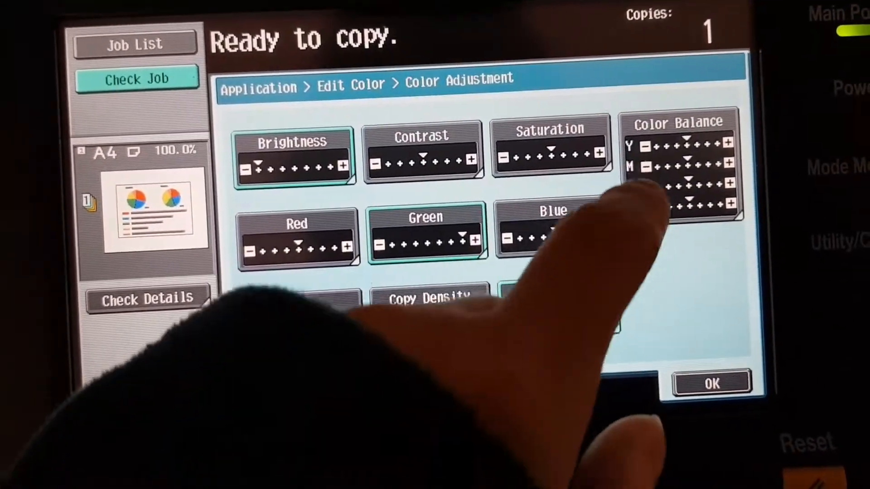
pyautogui.click(549, 145)
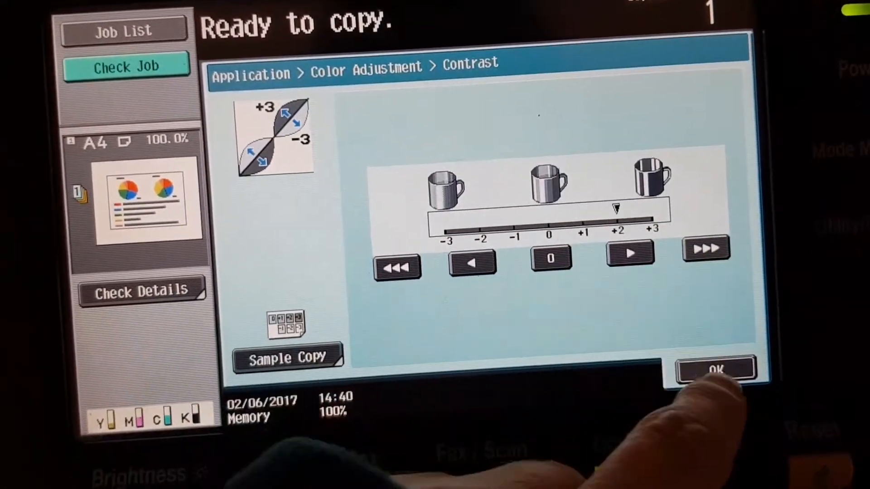
pyautogui.click(713, 370)
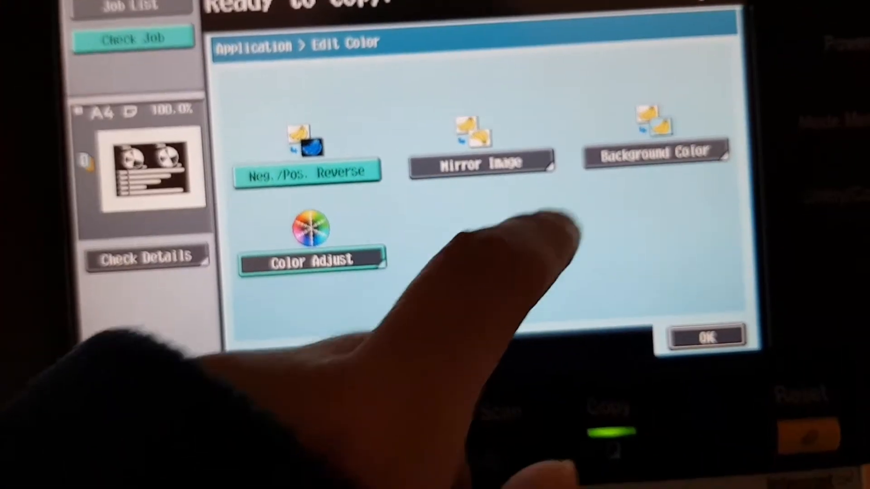
pyautogui.click(661, 153)
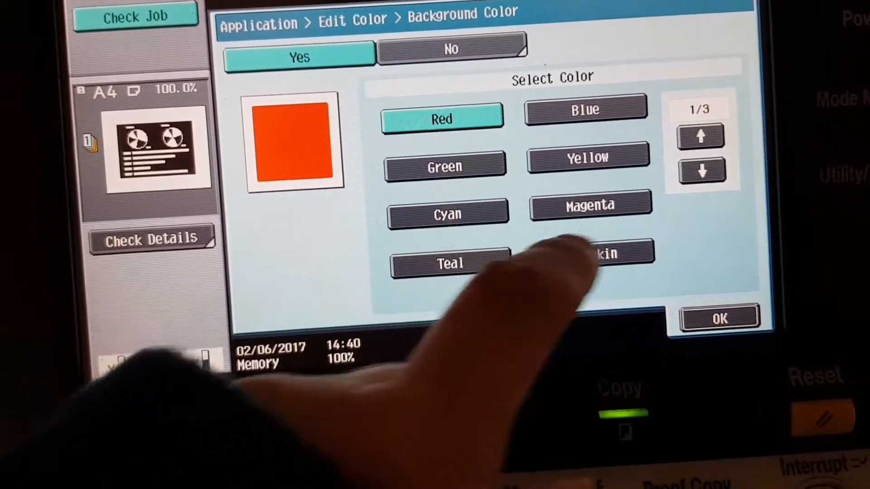